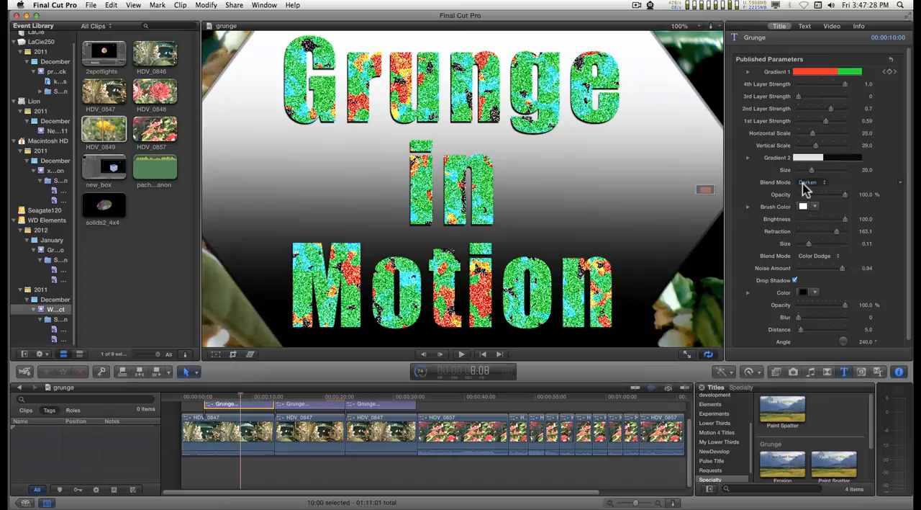
mouse_move(806, 189)
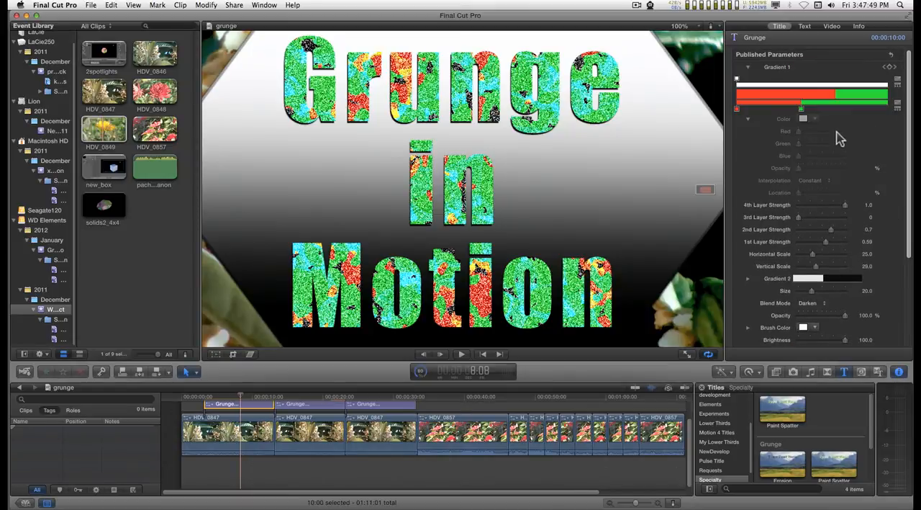
Recolour a Gradient 1 stop yellow and shift the yellow-green boundary along the bar
left_click(748, 118)
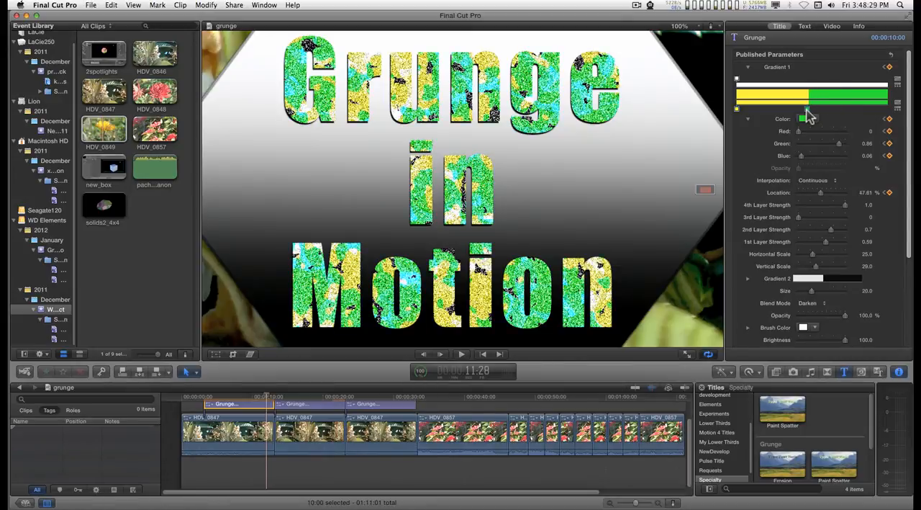
left_click_drag(809, 109, 817, 110)
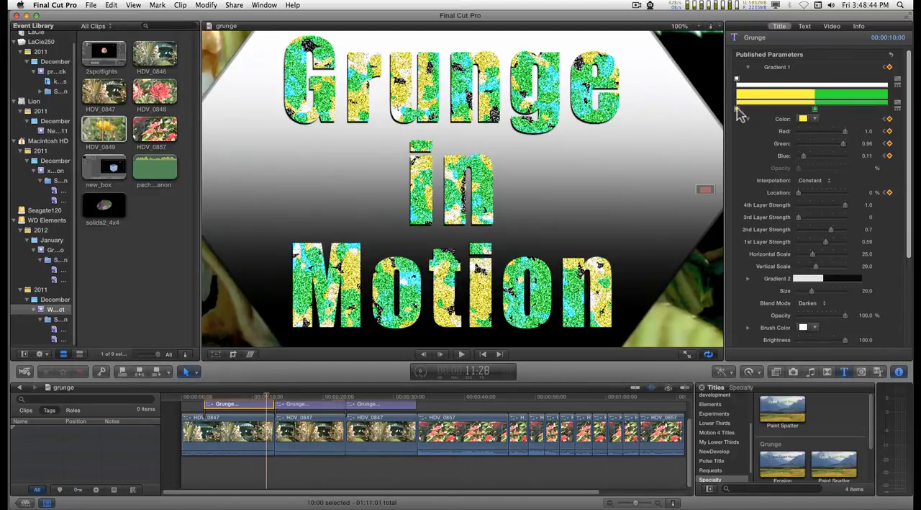
Set interpolation to Continuous and add a new magenta stop to Gradient 1
left_click(828, 180)
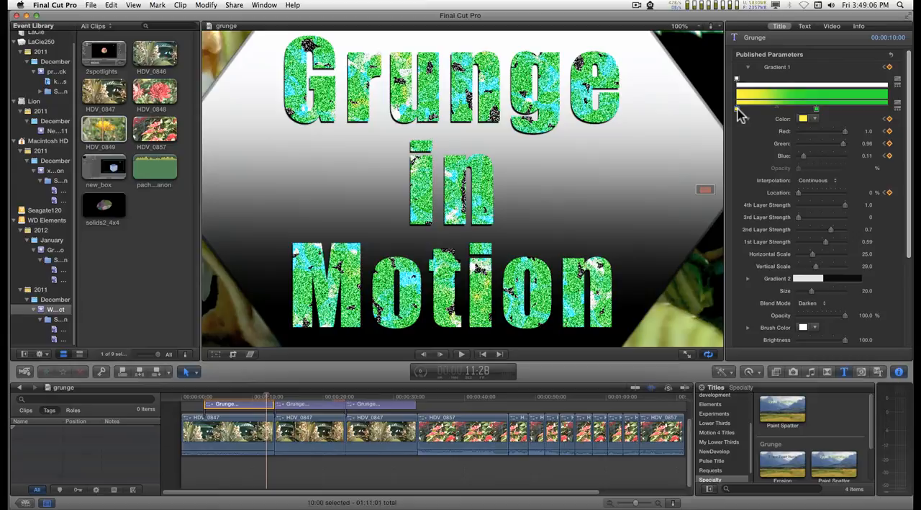
mouse_move(814, 179)
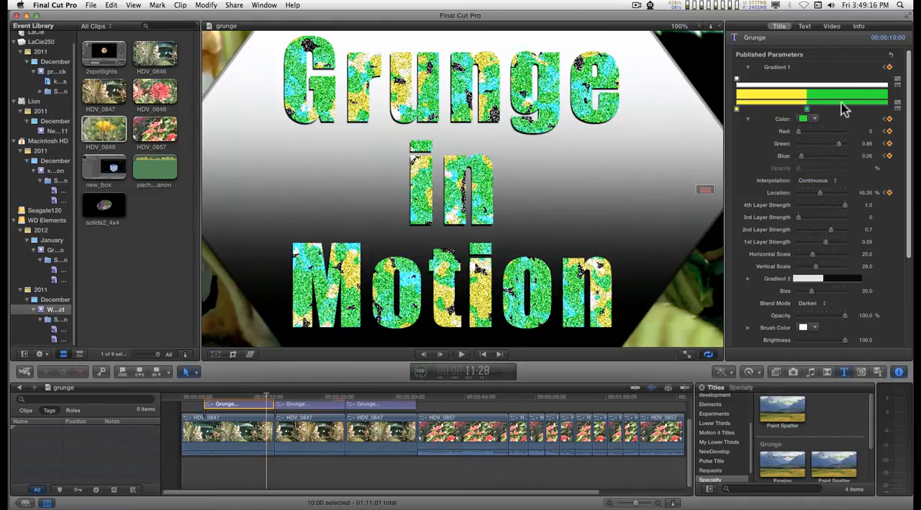
left_click(803, 118)
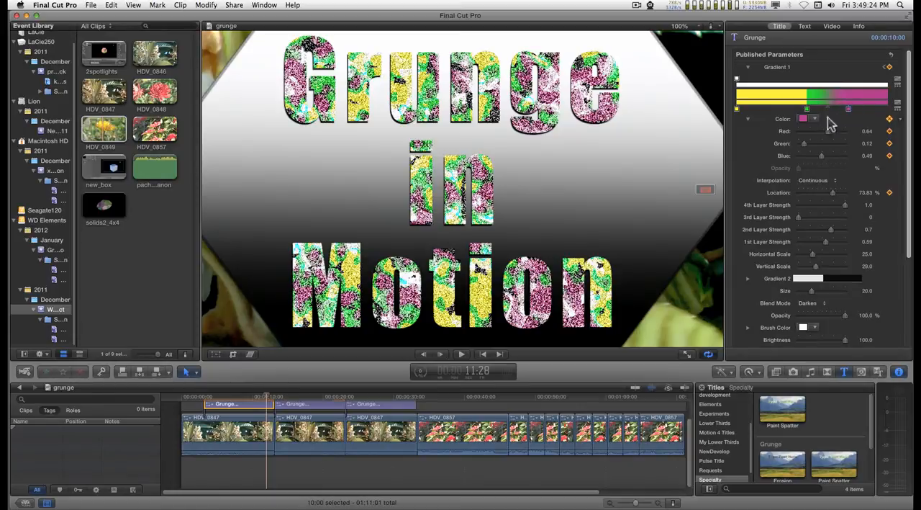
mouse_move(823, 115)
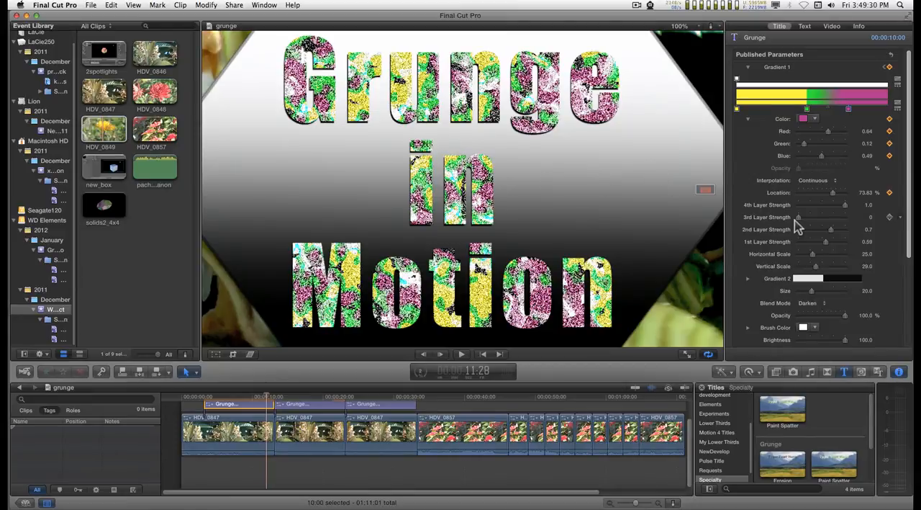
mouse_move(748, 71)
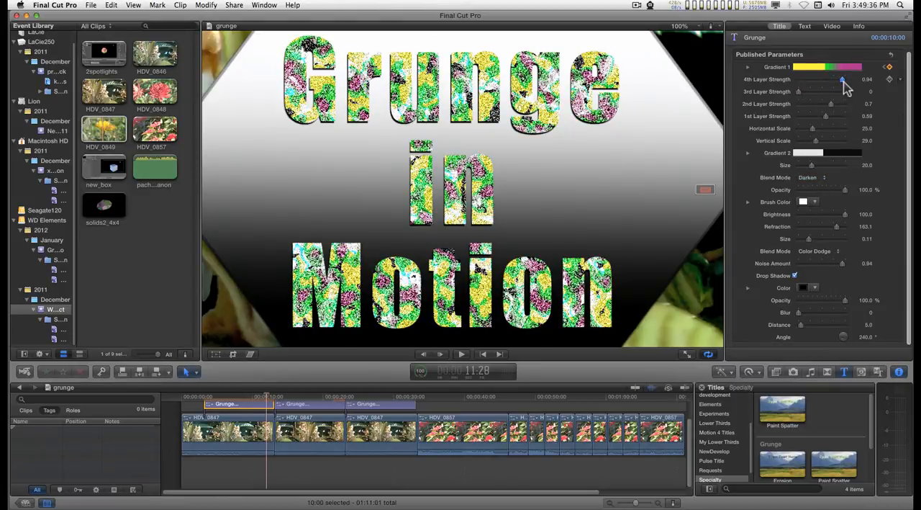
Retune the grunge layer strengths and lower Horizontal Scale to 11, Vertical Scale to 8
left_click_drag(826, 92, 826, 95)
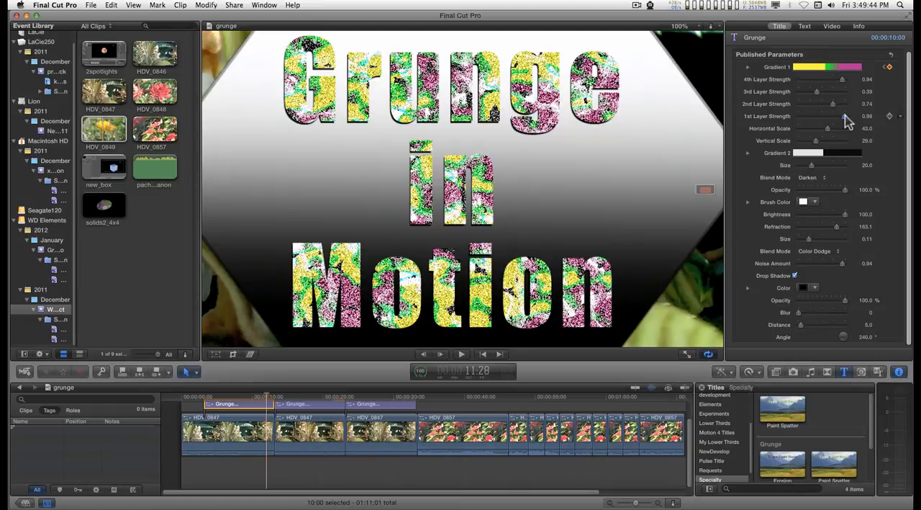
left_click_drag(846, 115, 813, 115)
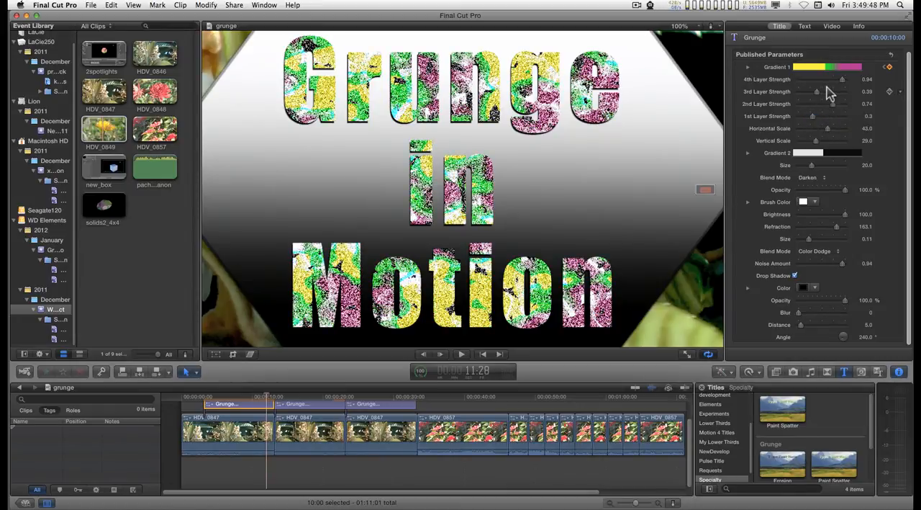
left_click_drag(842, 80, 812, 79)
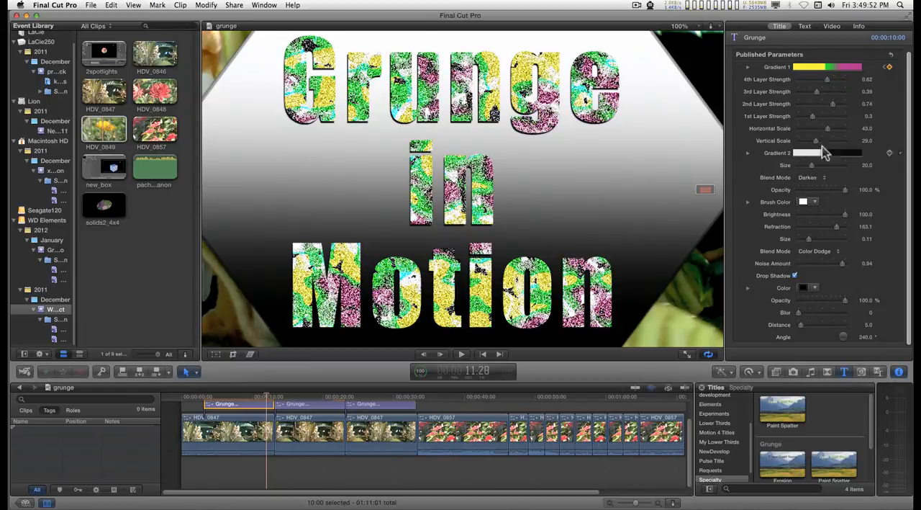
left_click_drag(826, 128, 797, 128)
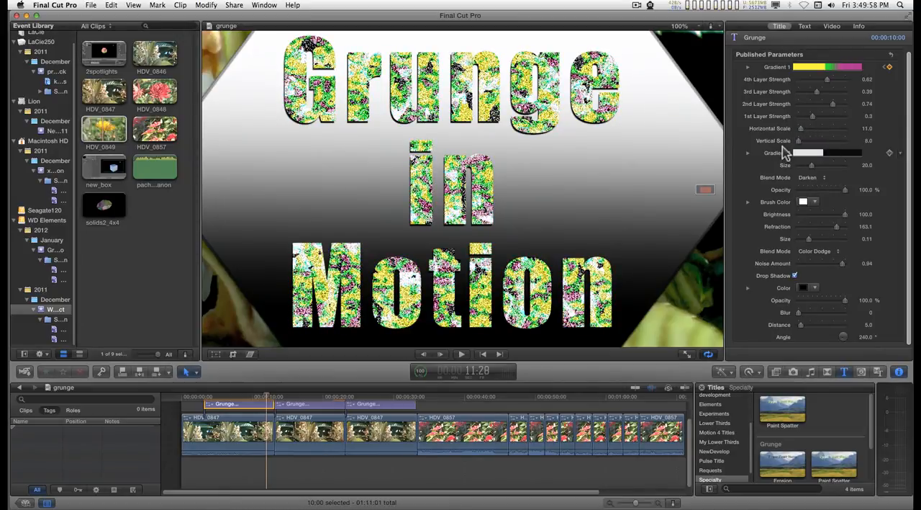
left_click(749, 152)
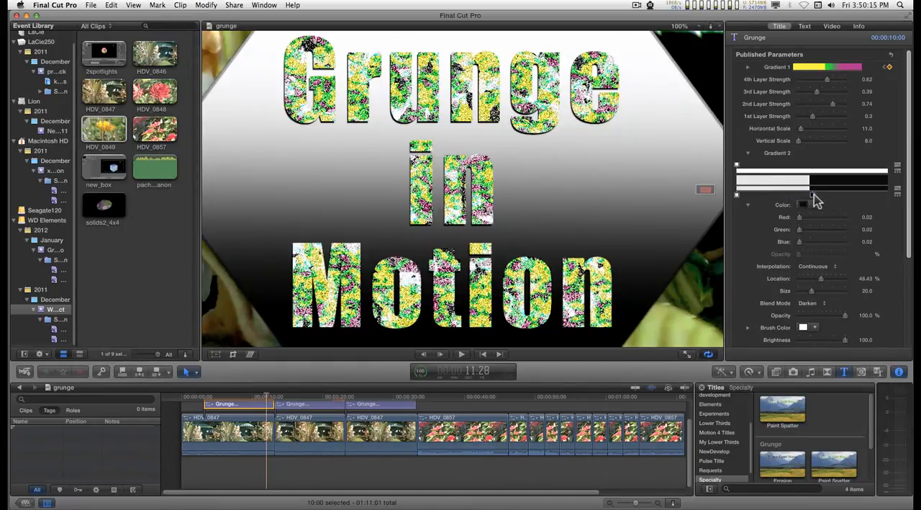
Set a Gradient 2 colour stop to green, turning the letters green and black
left_click(803, 205)
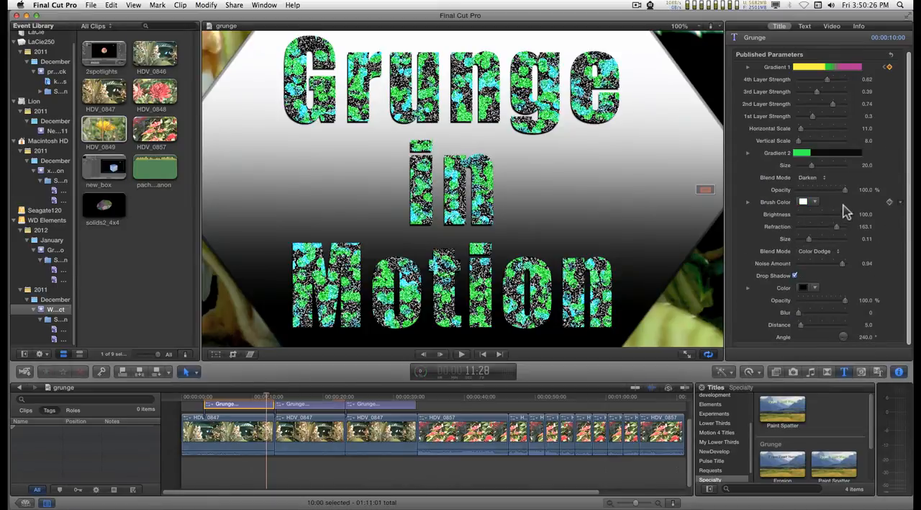
left_click(824, 177)
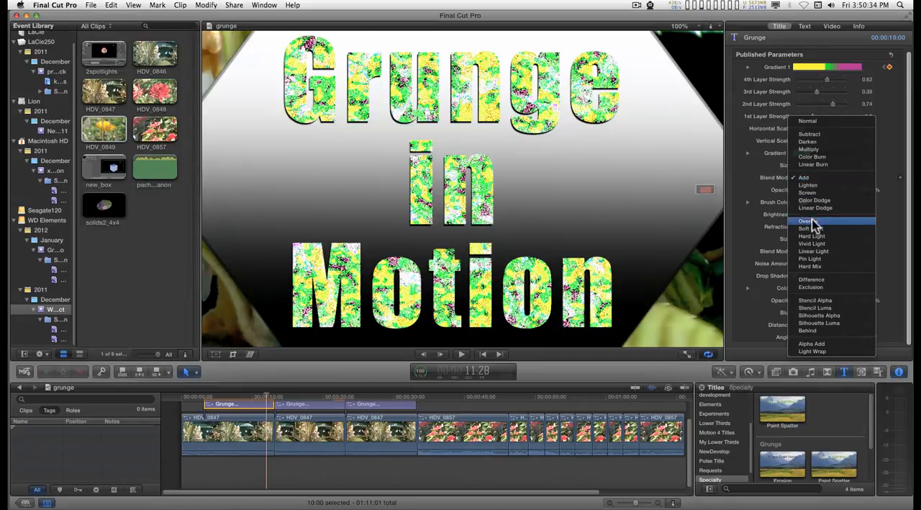
Try several Gradient 2 blend modes, including Pin Light, settling on Difference
left_click(812, 236)
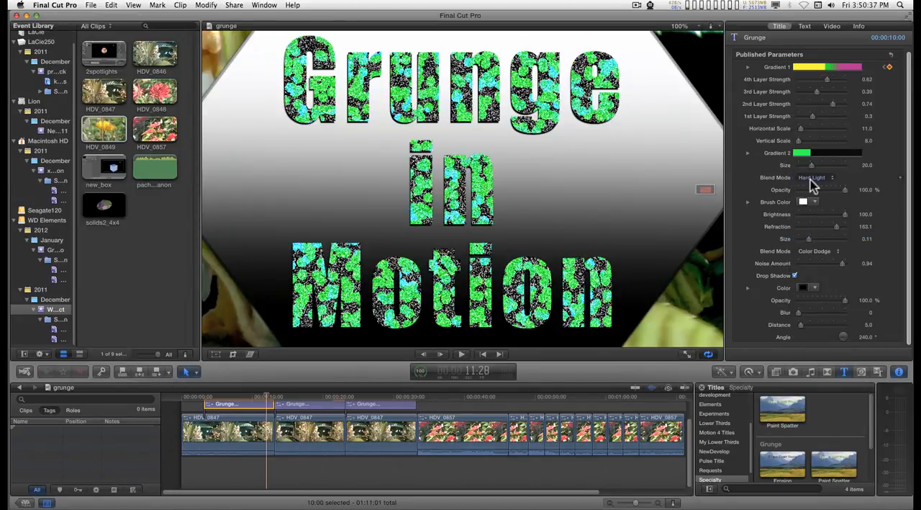
left_click(817, 177)
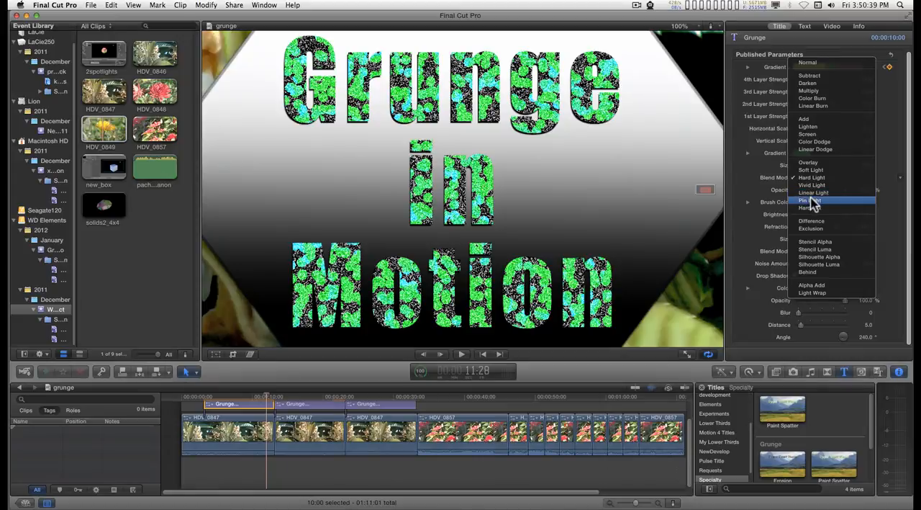
left_click(809, 201)
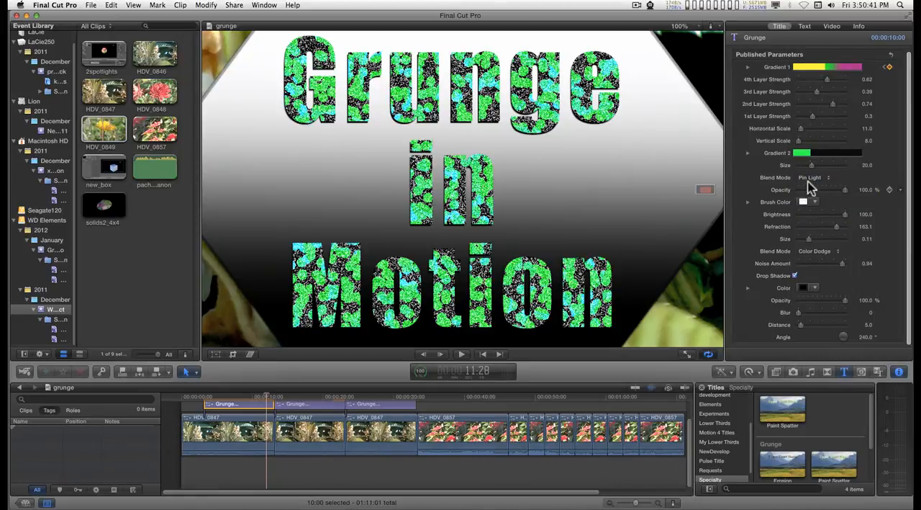
left_click(813, 177)
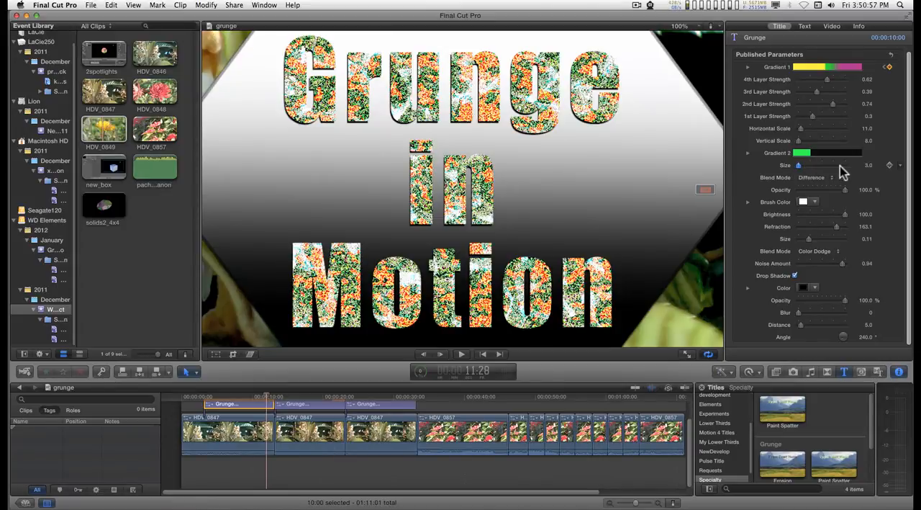
Fine-tune the second gradient's Size slider back and forth
left_click_drag(797, 165, 835, 164)
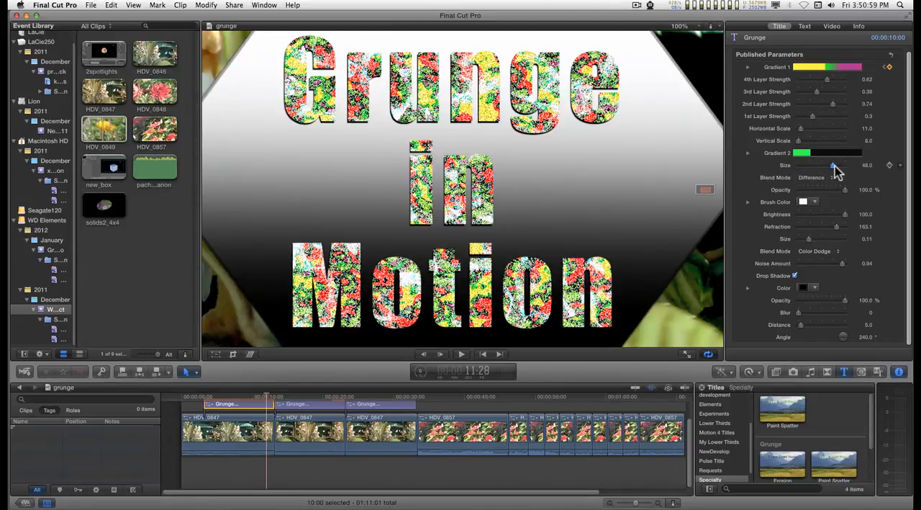
left_click_drag(834, 164, 838, 164)
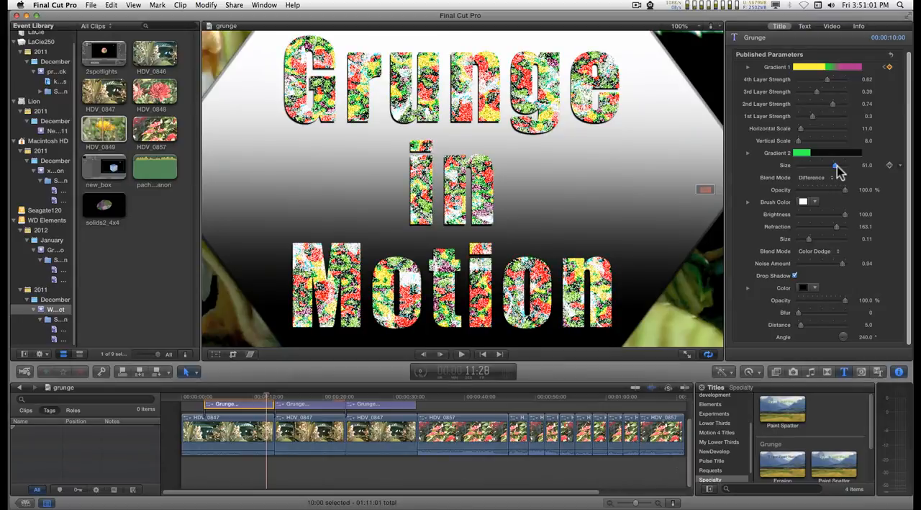
left_click_drag(834, 166, 823, 165)
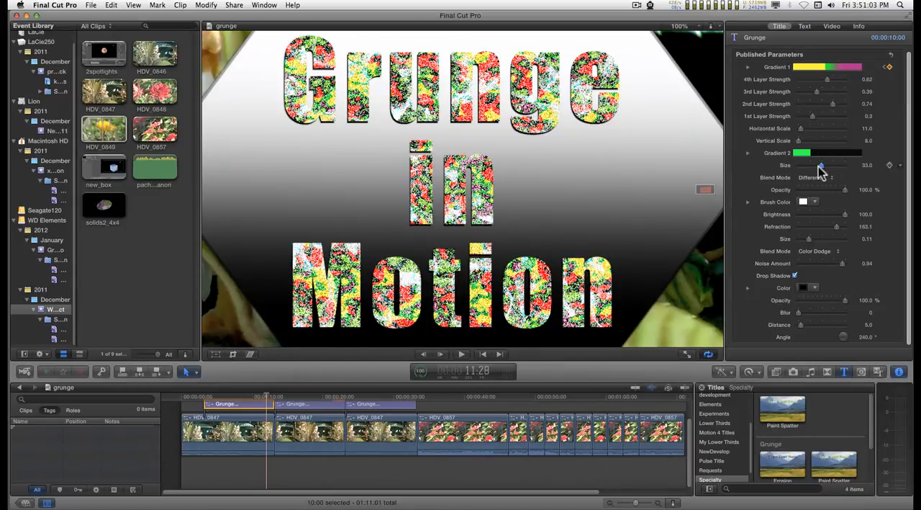
left_click_drag(824, 164, 805, 164)
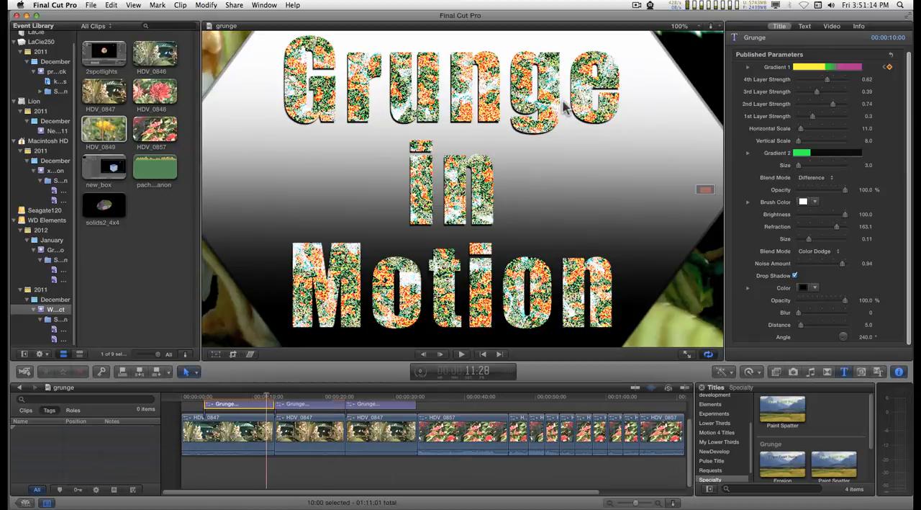
mouse_move(432, 287)
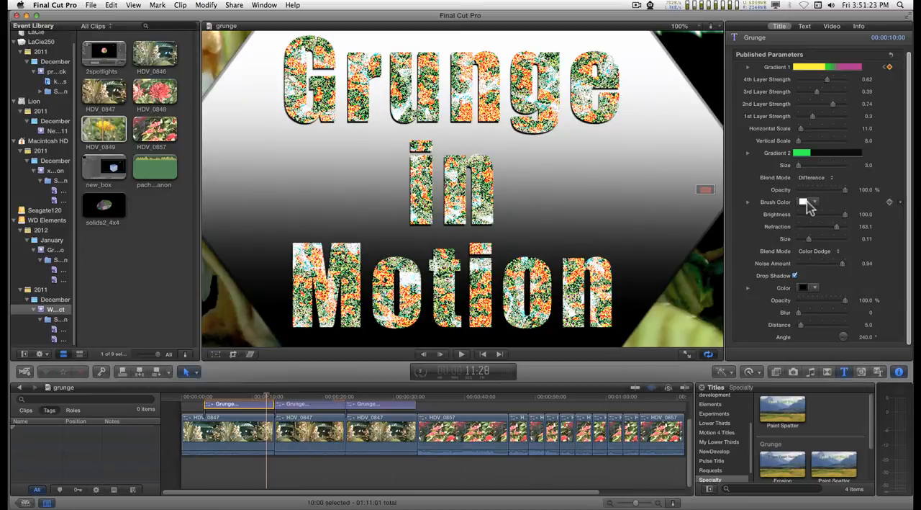
Set Brush Color to yellow and raise the caustics Refraction toward 100
left_click(804, 201)
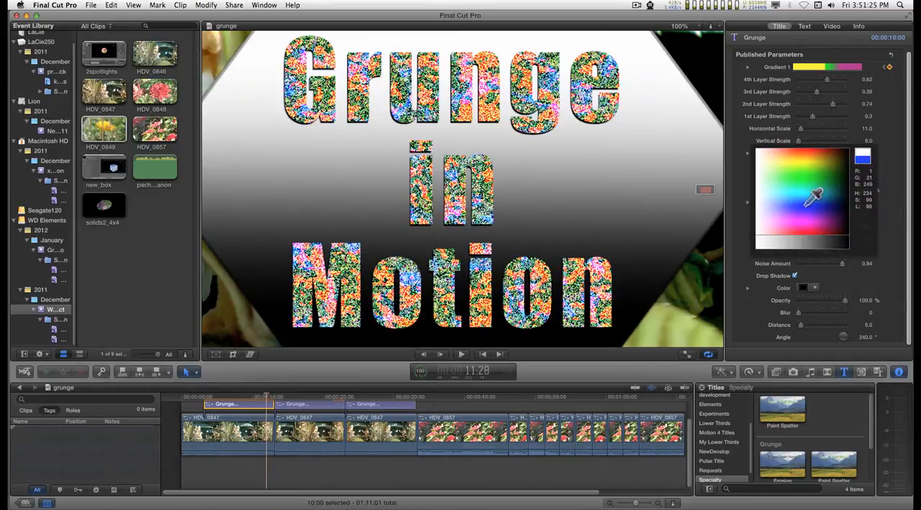
left_click(809, 166)
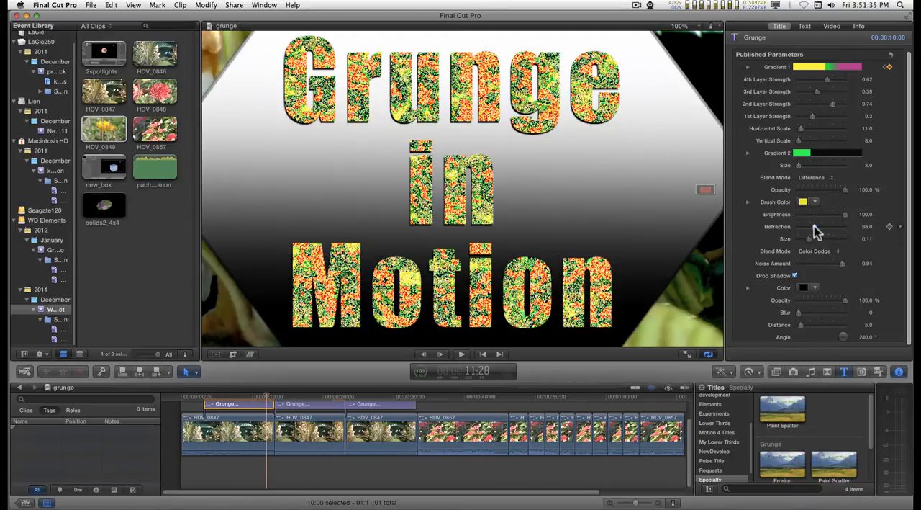
left_click_drag(809, 226, 821, 226)
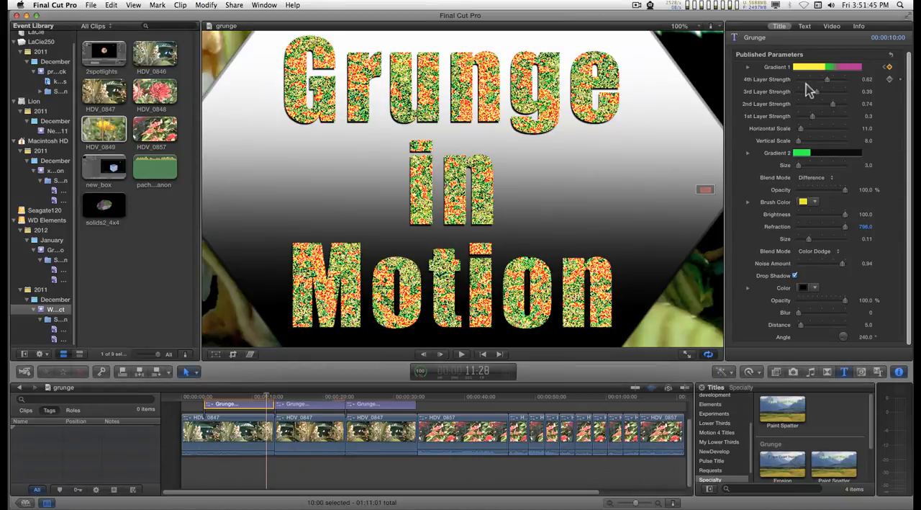
left_click(817, 177)
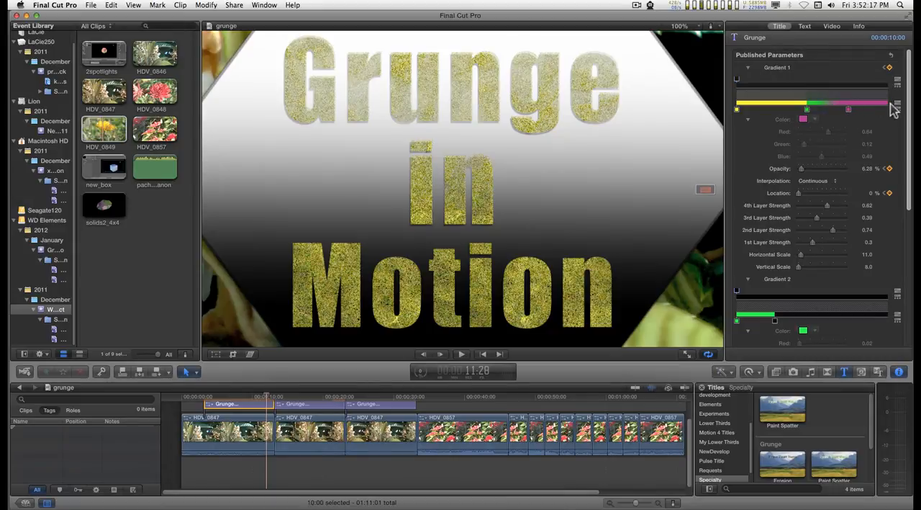
Scroll the Title inspector back down to the brush caustics settings
scroll("down", 3)
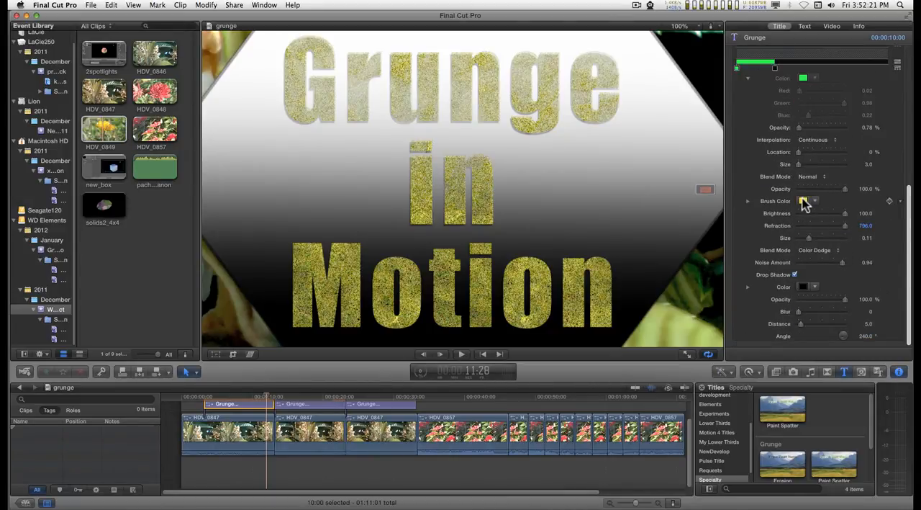
Set Brush Color to white and enlarge the caustics Size for a pale silvery texture
left_click(803, 202)
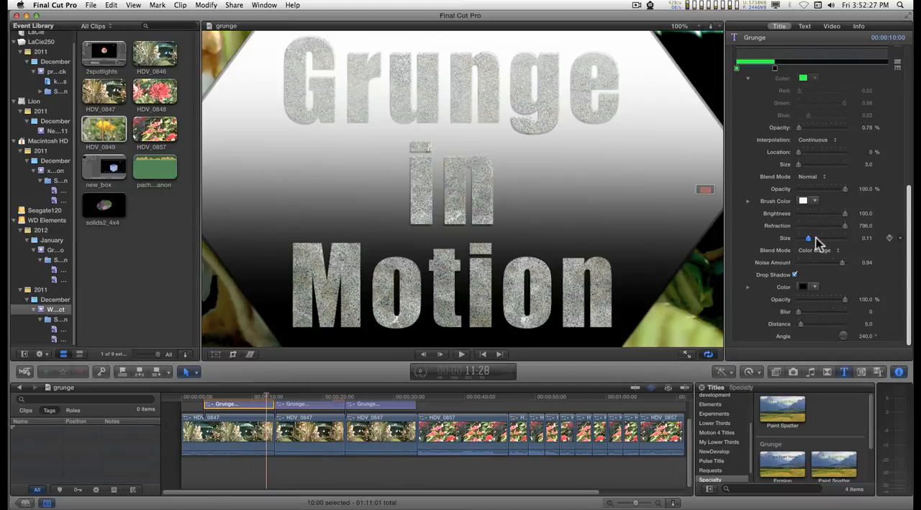
left_click_drag(807, 237, 822, 238)
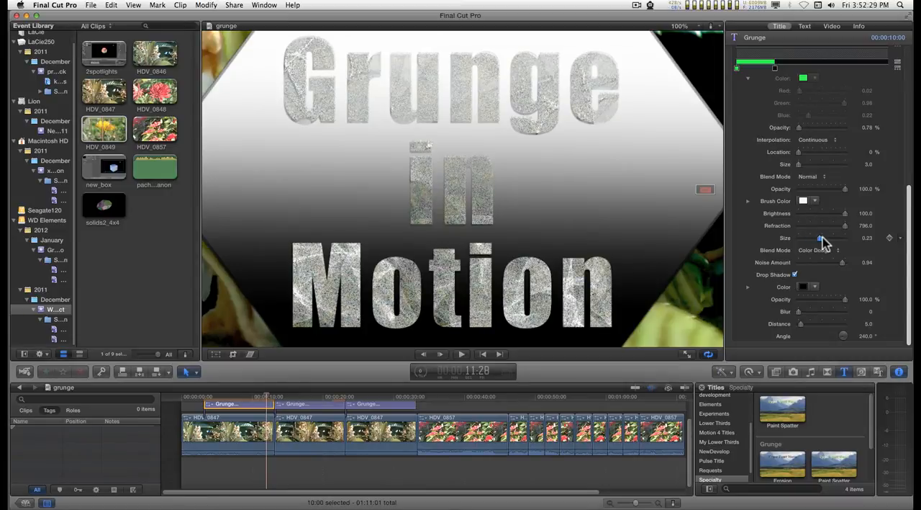
left_click_drag(821, 237, 826, 238)
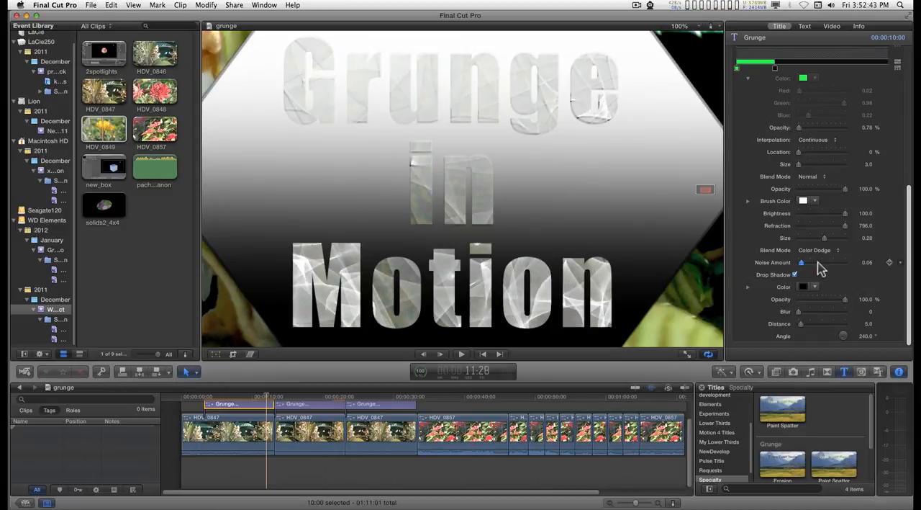
left_click_drag(801, 262, 828, 262)
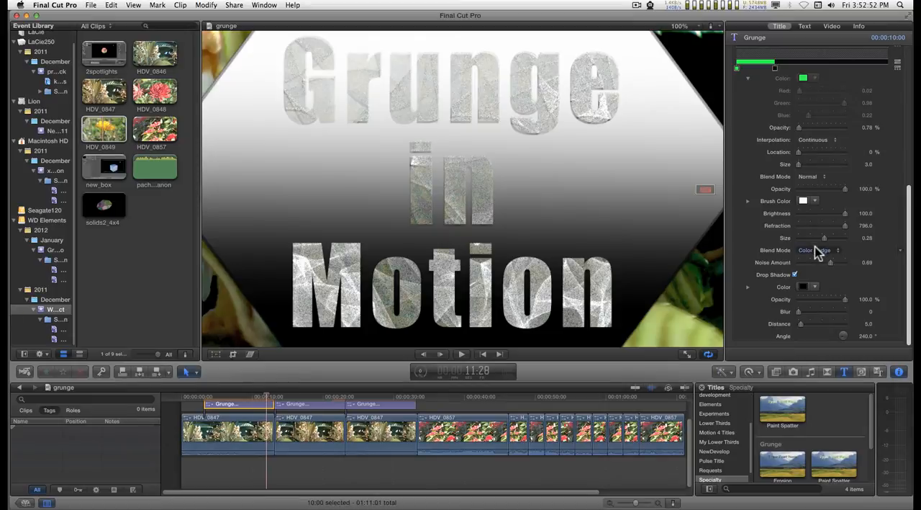
Try different caustics blend modes such as Hard Mix
left_click(821, 251)
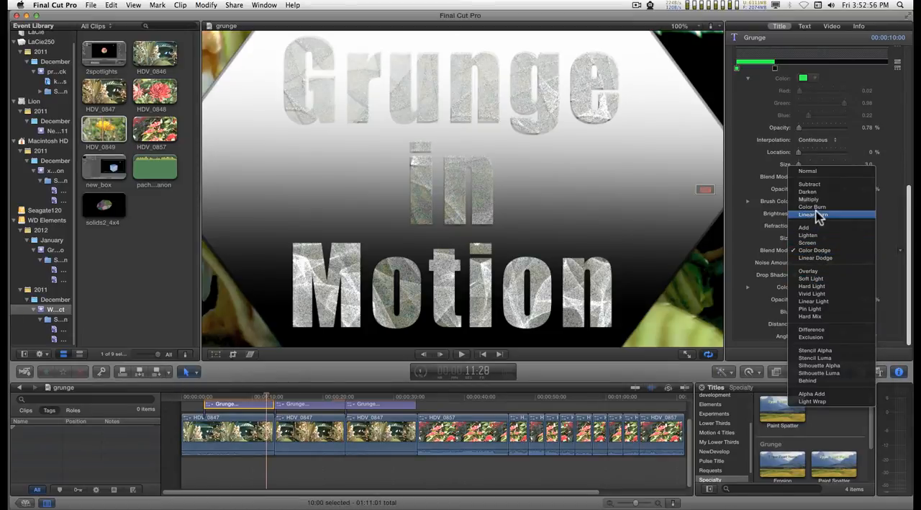
mouse_move(821, 258)
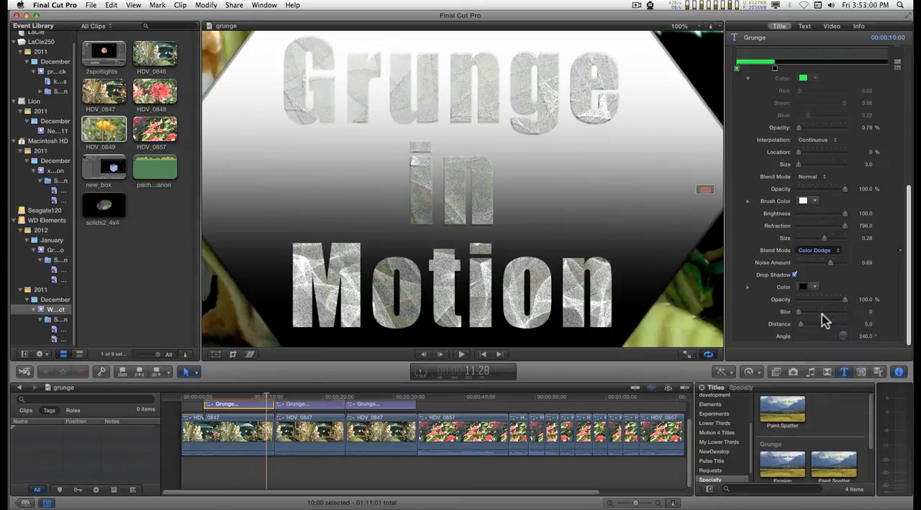
left_click(818, 251)
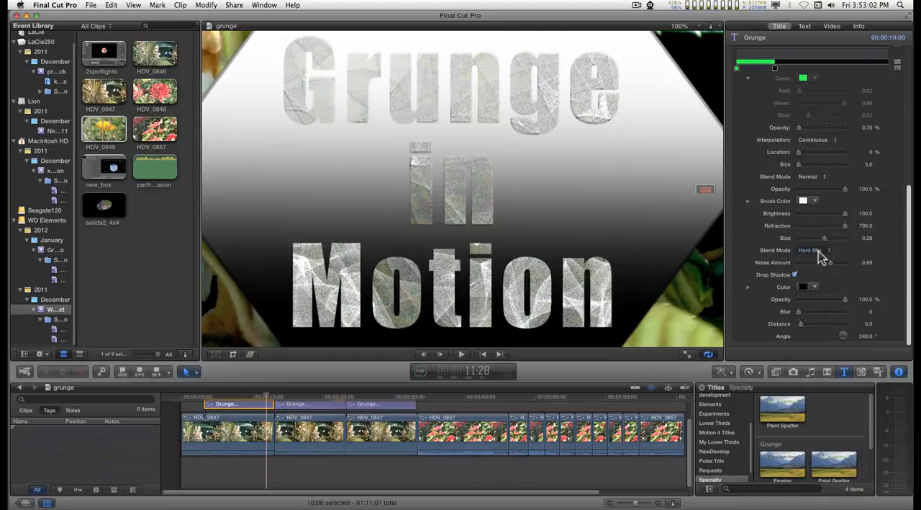
left_click(813, 251)
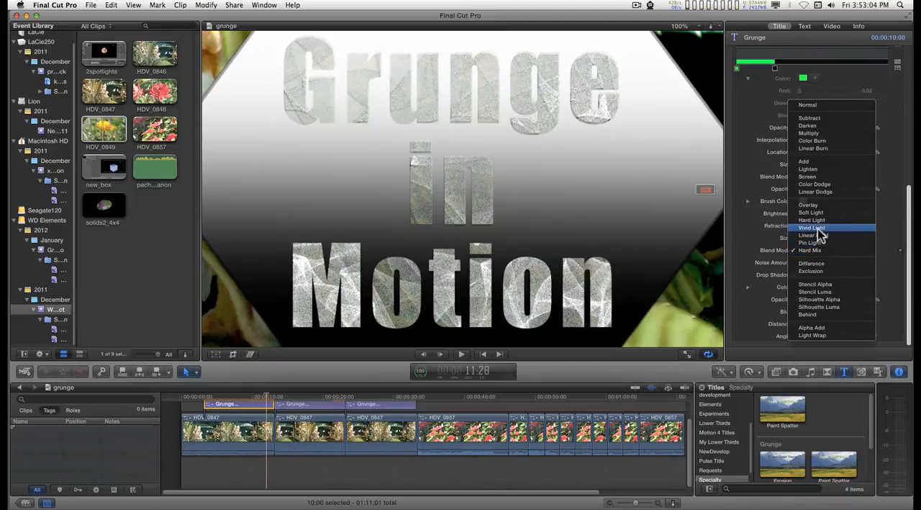
left_click(811, 228)
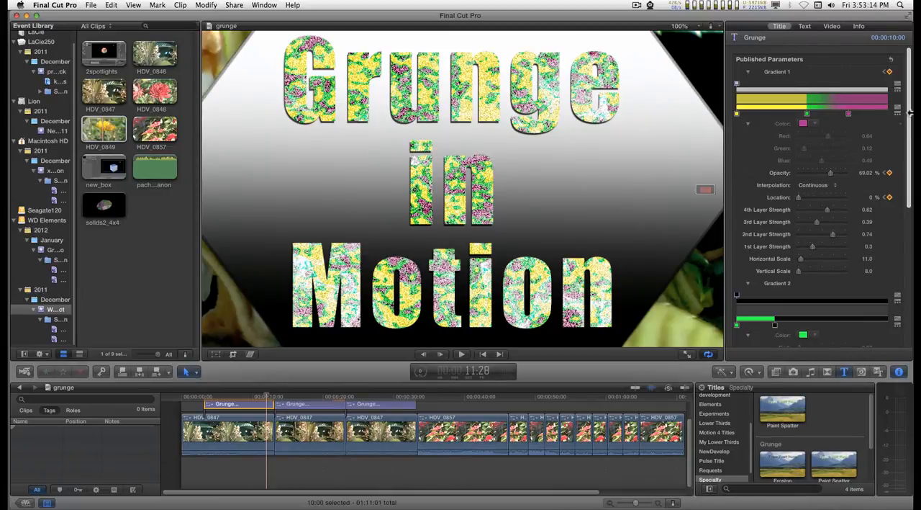
Adjust Gradient 1 colour toward green and lower the Noise Amount slider
left_click(804, 124)
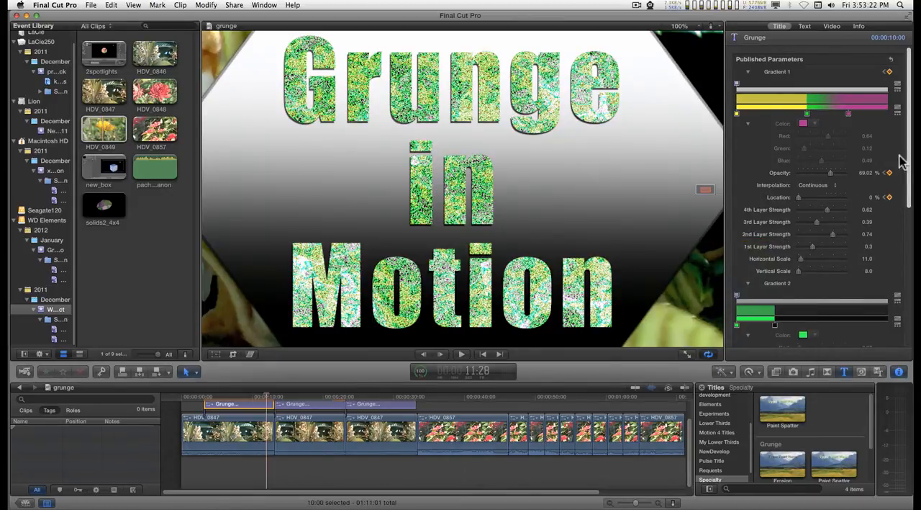
scroll("down", 3)
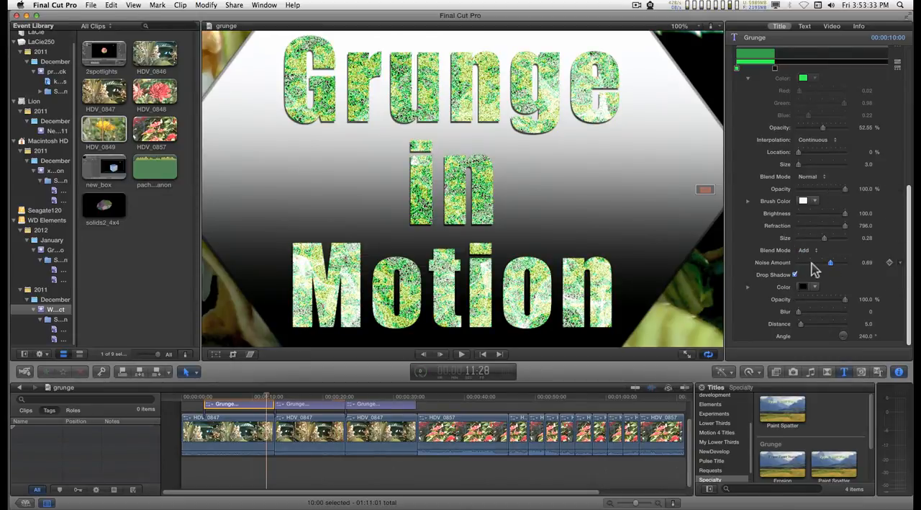
left_click_drag(832, 262, 803, 262)
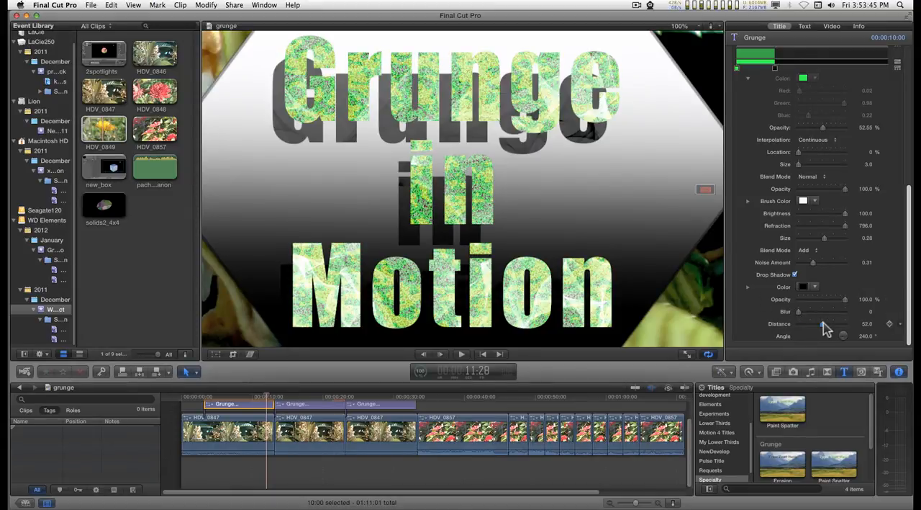
Increase the title's drop shadow Distance so the green letters read as extruded
left_click_drag(832, 322, 823, 323)
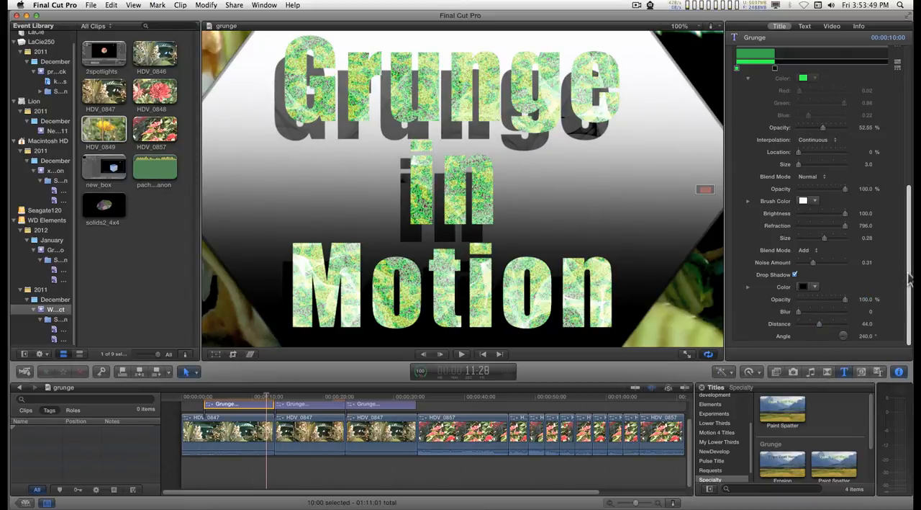
left_click(803, 26)
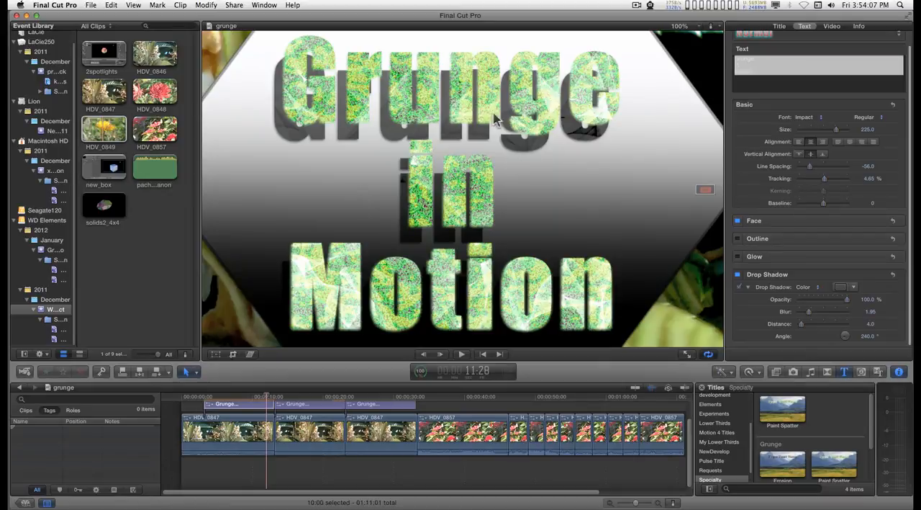
mouse_move(387, 109)
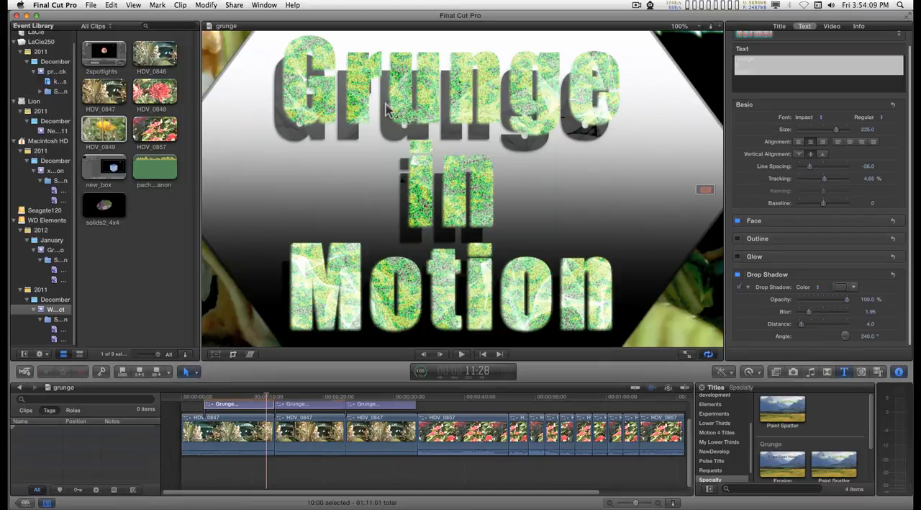
mouse_move(550, 282)
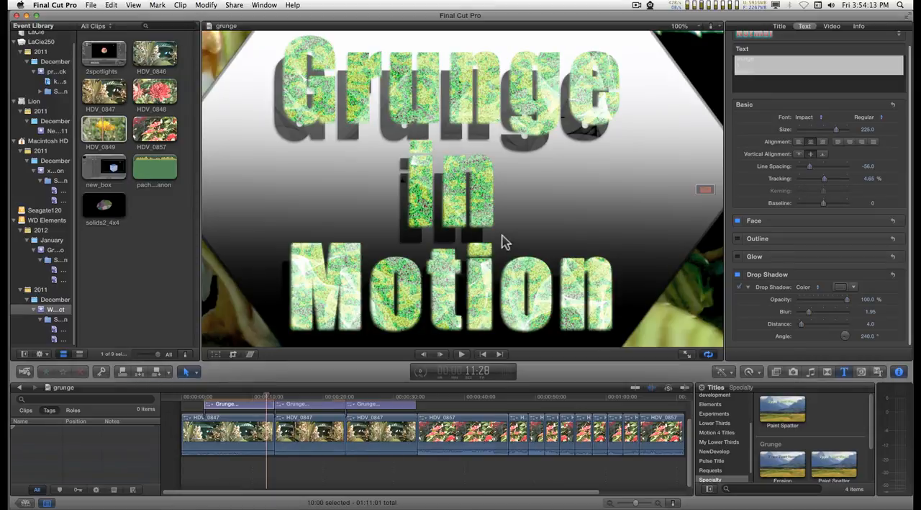
mouse_move(677, 153)
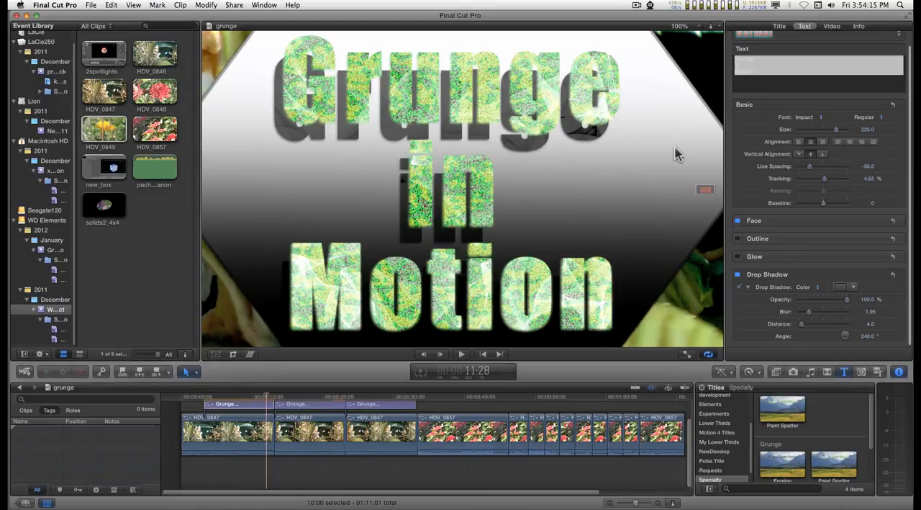
mouse_move(803, 155)
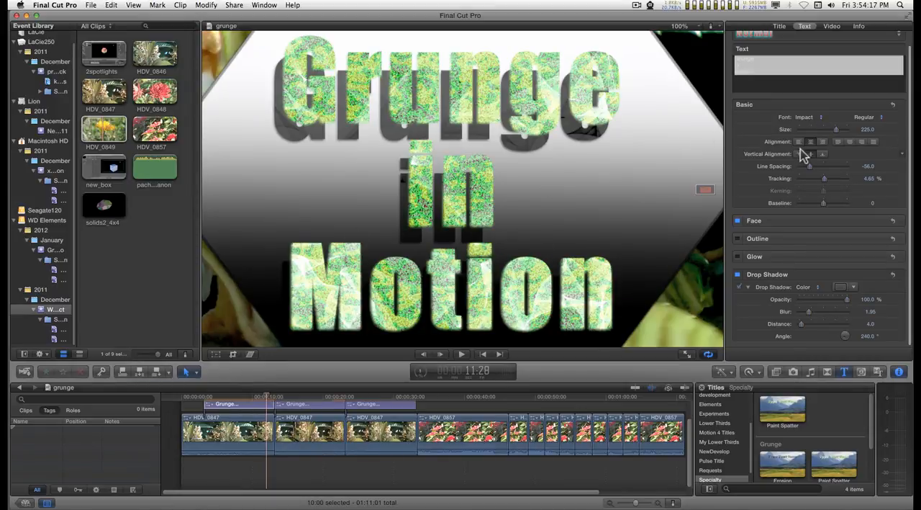